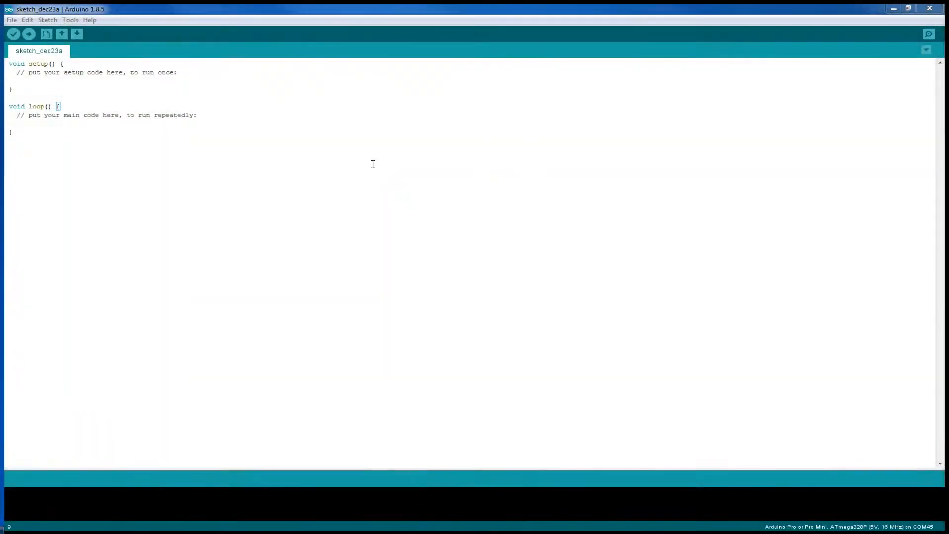
pyautogui.moveTo(254, 187)
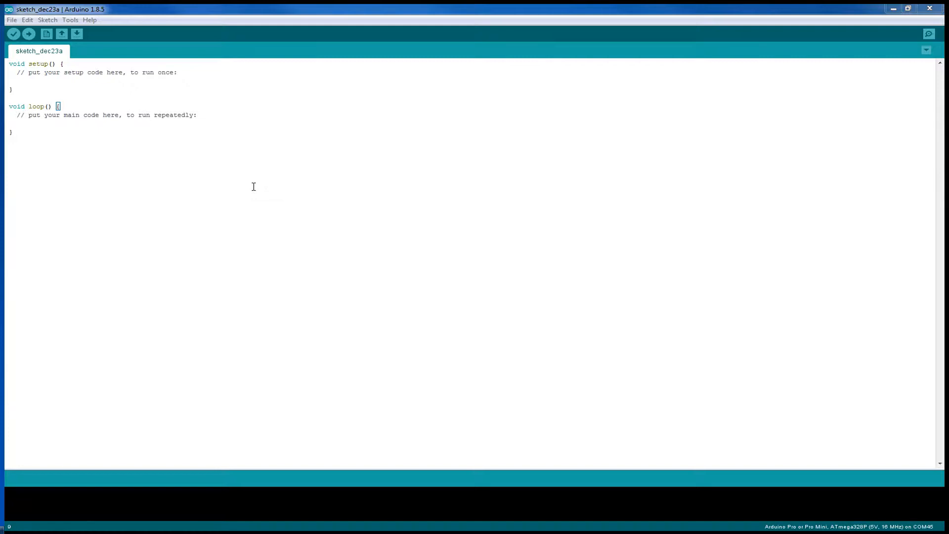
pyautogui.moveTo(258, 180)
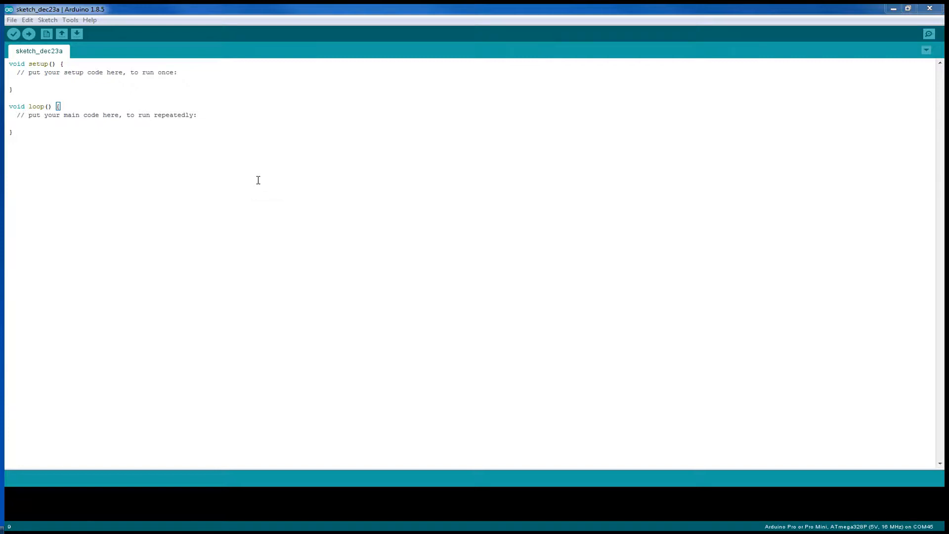
pyautogui.moveTo(13, 17)
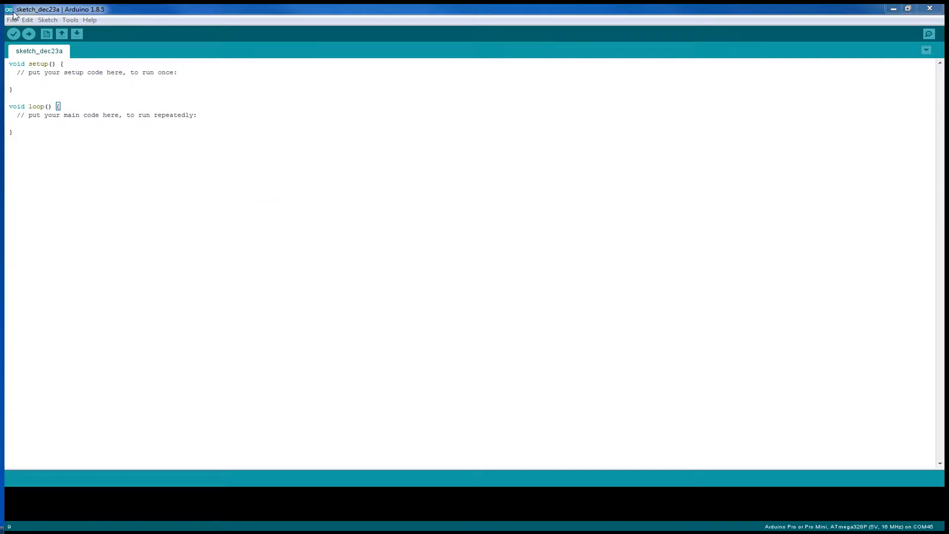
# Step: Load the Adafruit LIS3DH acceldemo example sketch and maximize its window
pyautogui.click(11, 20)
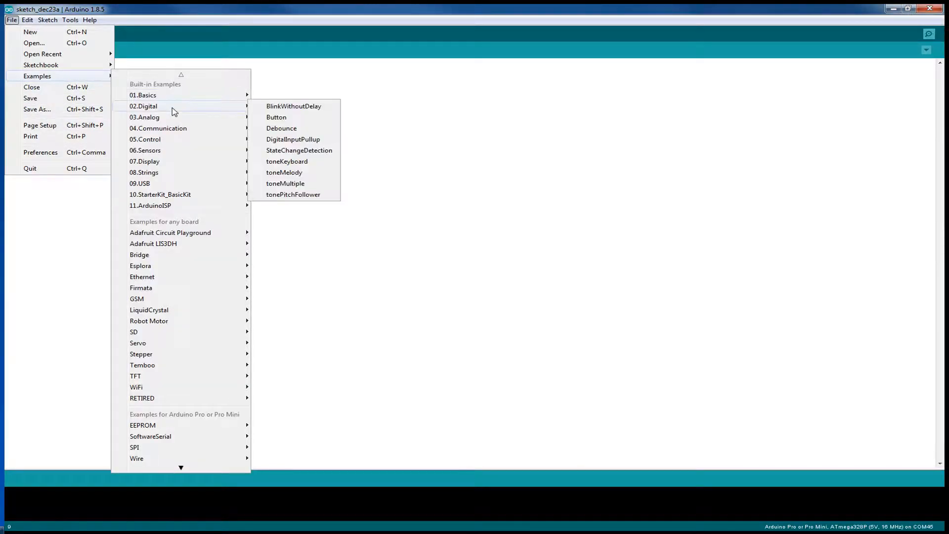
pyautogui.moveTo(153, 243)
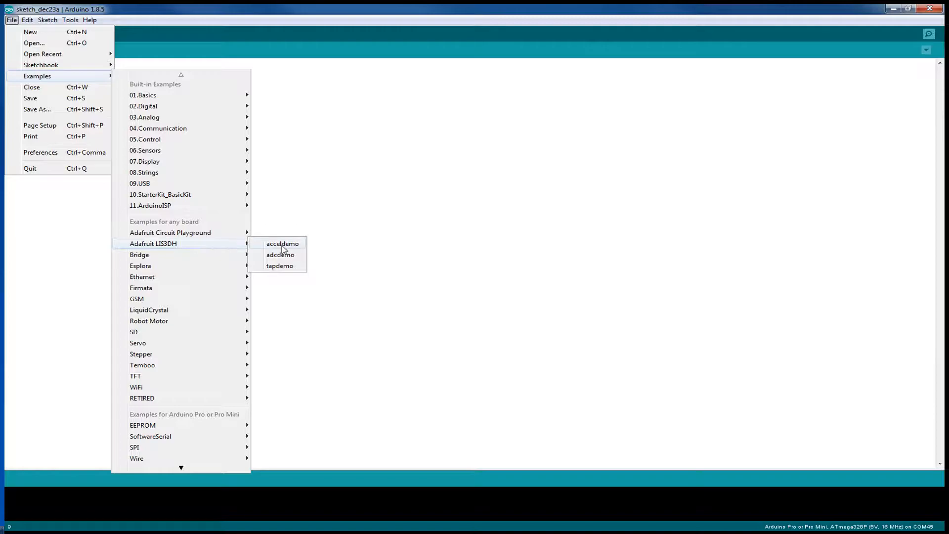
pyautogui.click(283, 243)
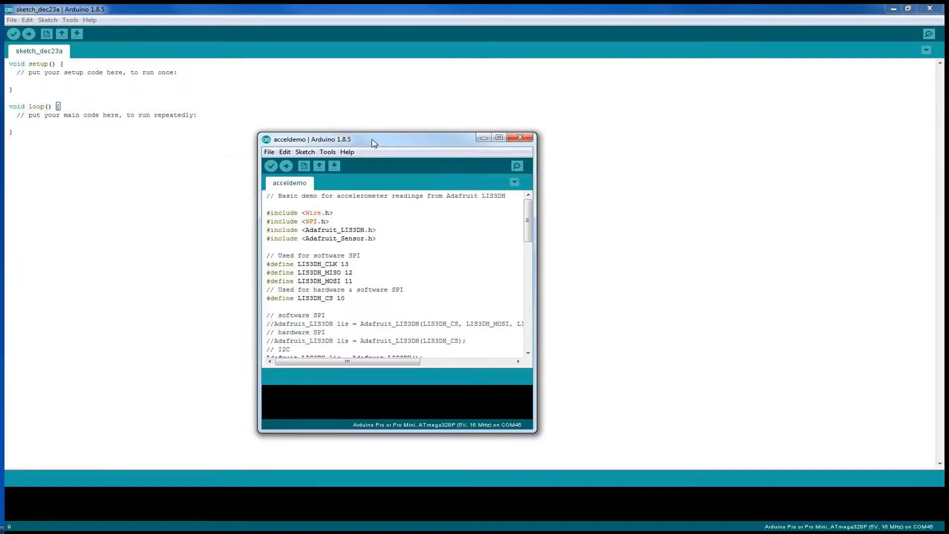
pyautogui.click(498, 136)
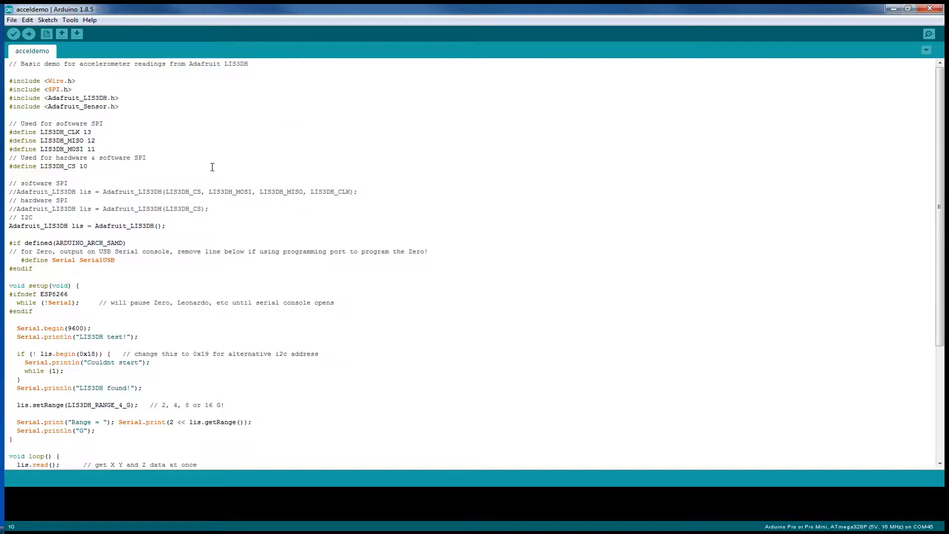
pyautogui.moveTo(43, 151)
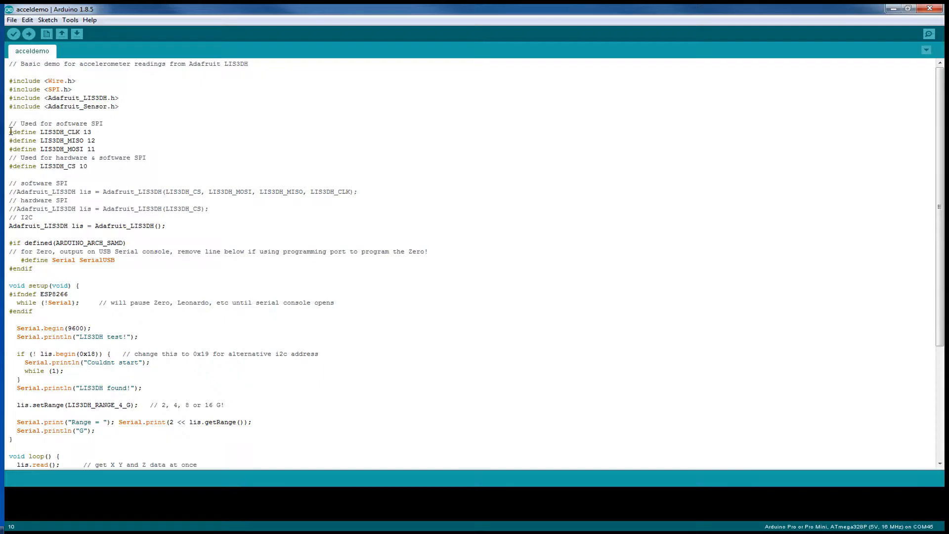
pyautogui.moveTo(9, 186)
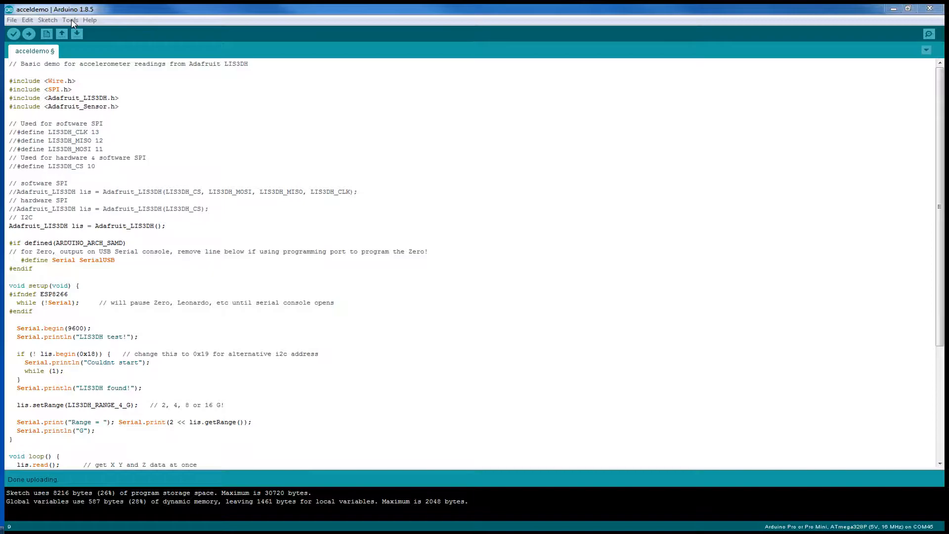
pyautogui.click(69, 20)
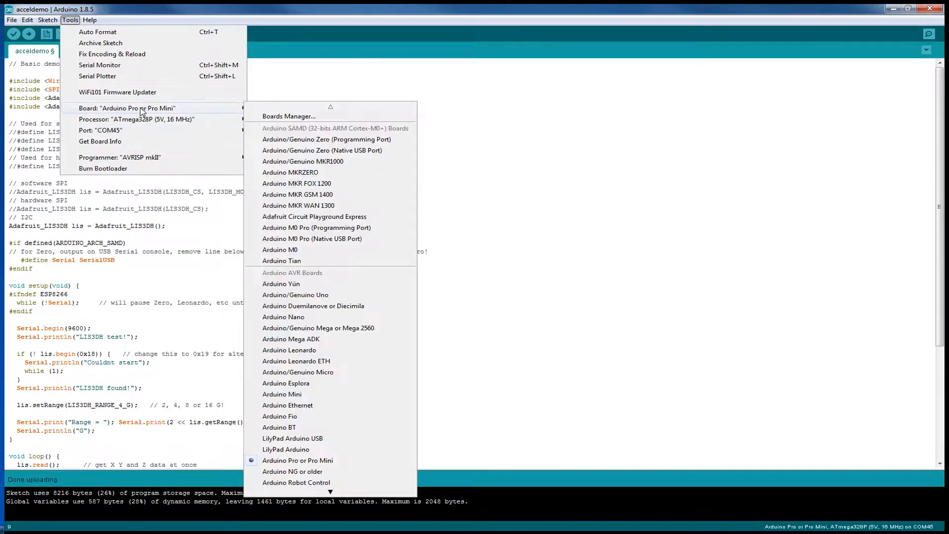
pyautogui.moveTo(235, 115)
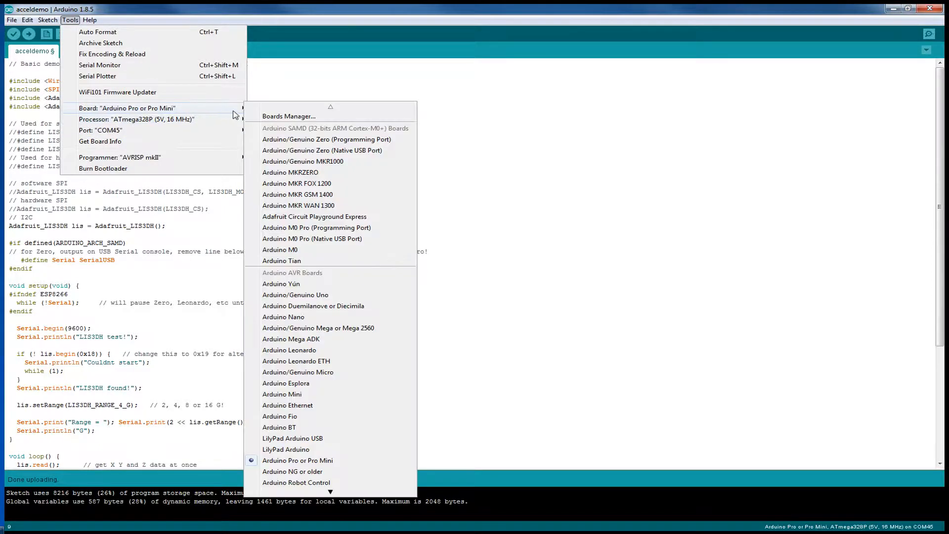
pyautogui.moveTo(289, 116)
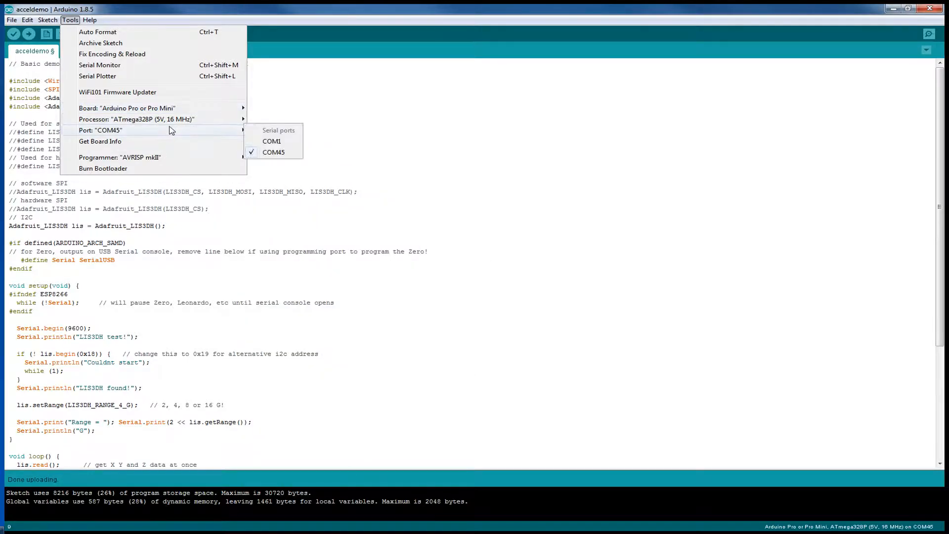
pyautogui.moveTo(274, 152)
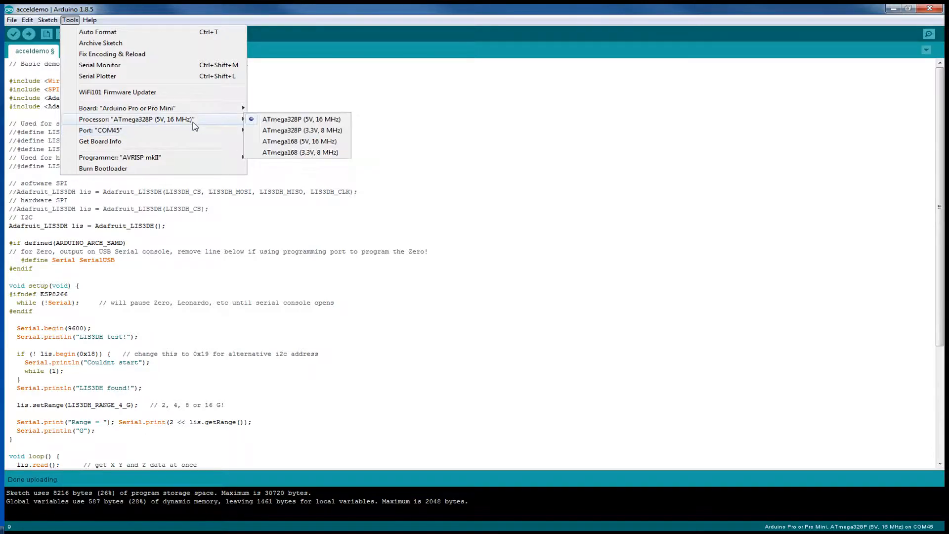
pyautogui.moveTo(179, 123)
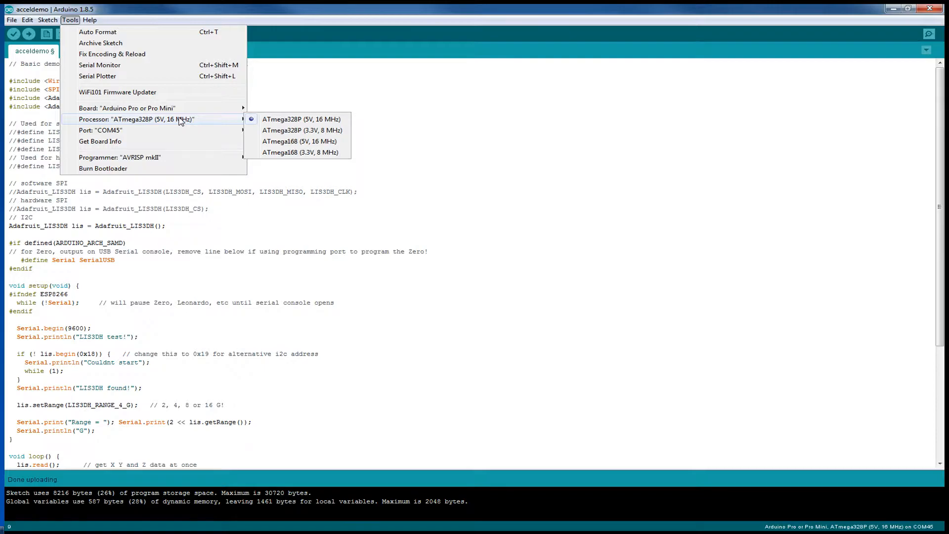
pyautogui.moveTo(295, 120)
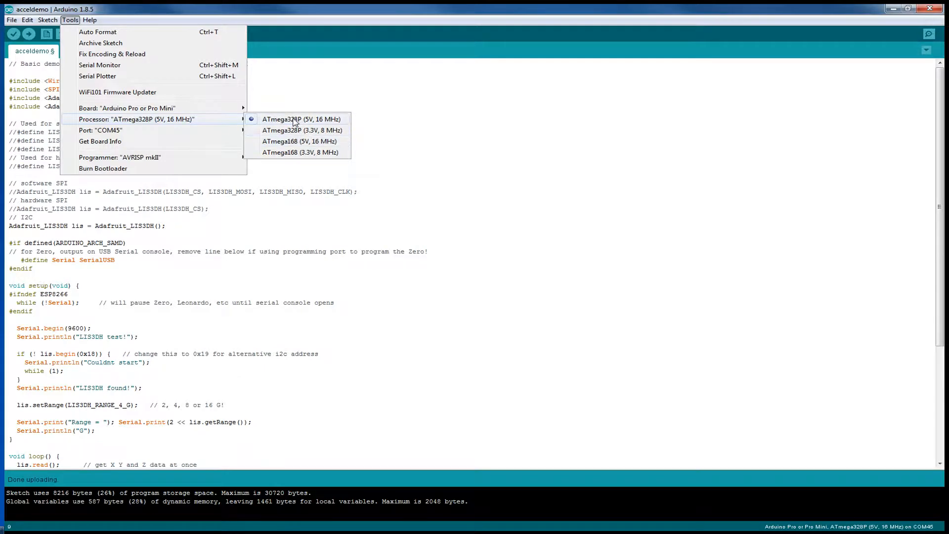
pyautogui.moveTo(282, 126)
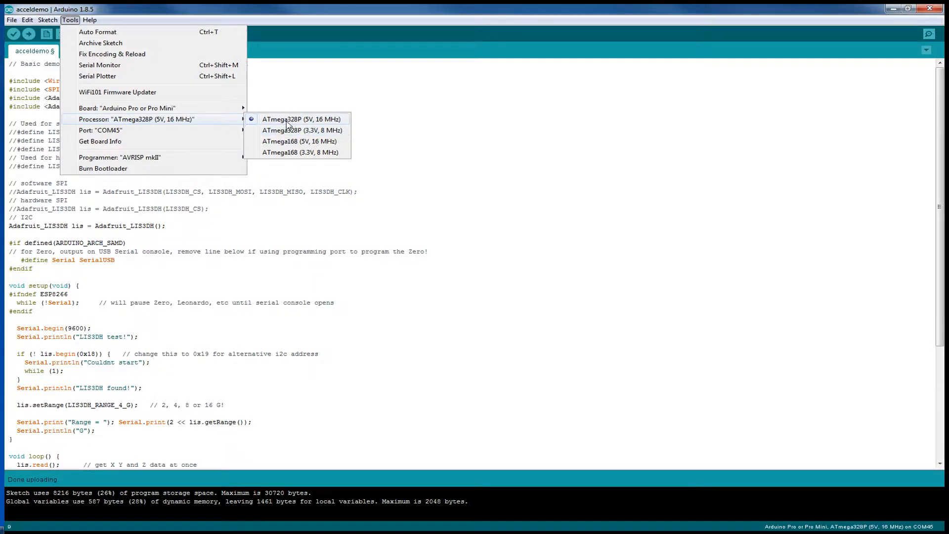
pyautogui.moveTo(302, 131)
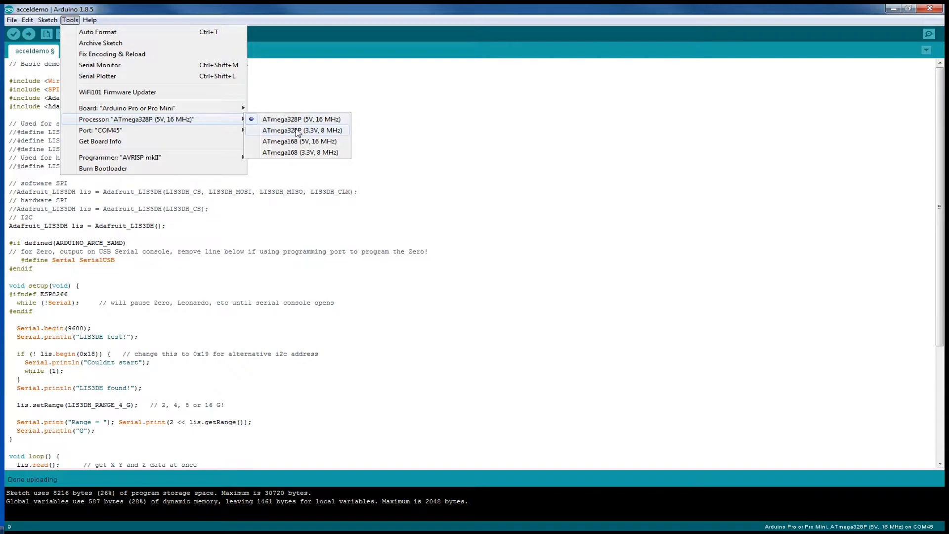
pyautogui.moveTo(294, 125)
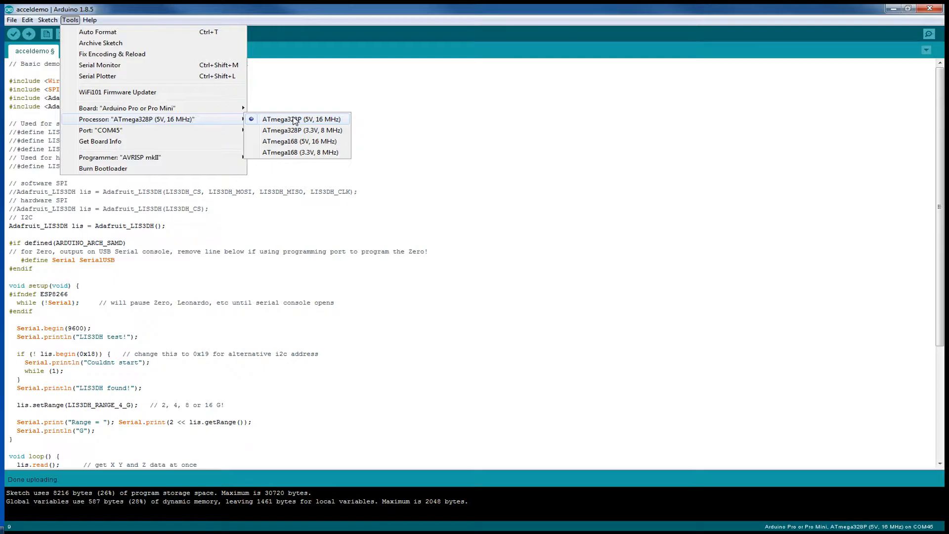
pyautogui.moveTo(502, 112)
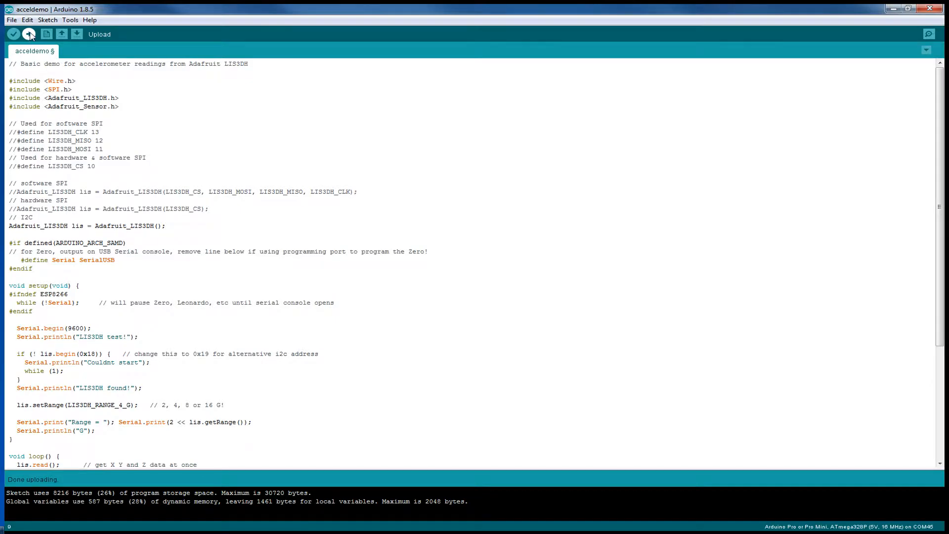
pyautogui.moveTo(40, 27)
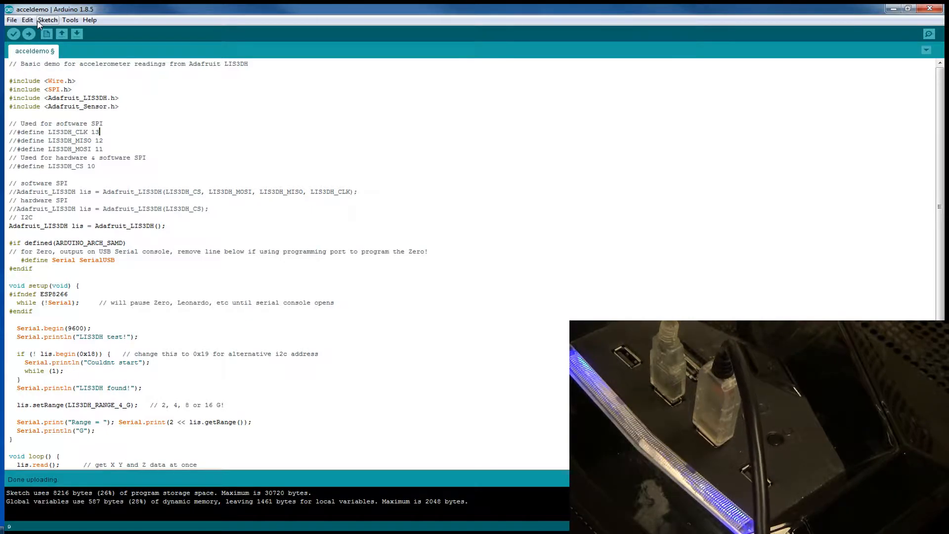
pyautogui.click(29, 34)
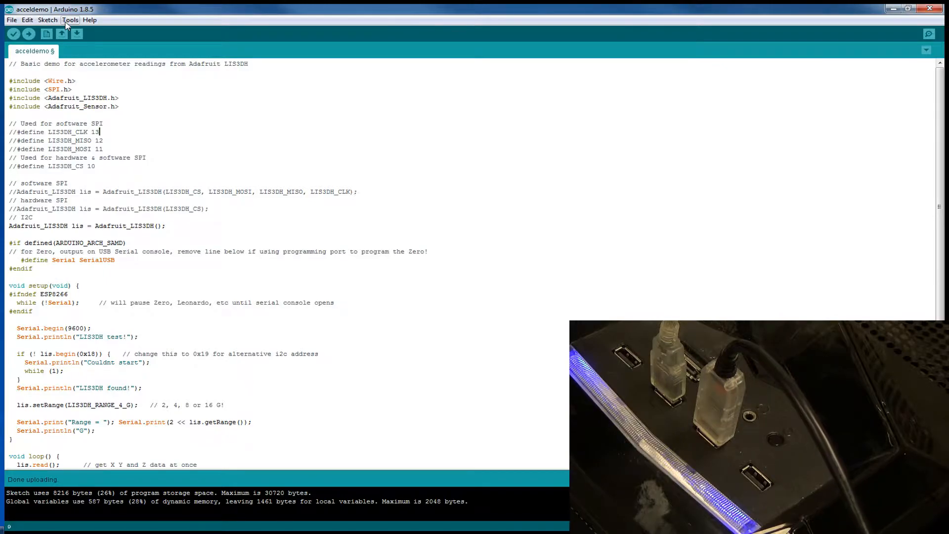
pyautogui.click(71, 20)
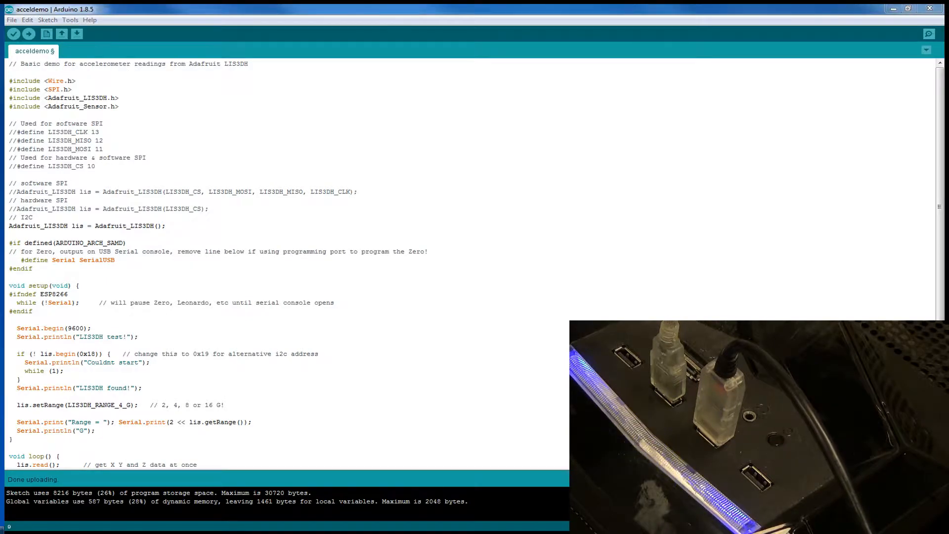
pyautogui.click(928, 33)
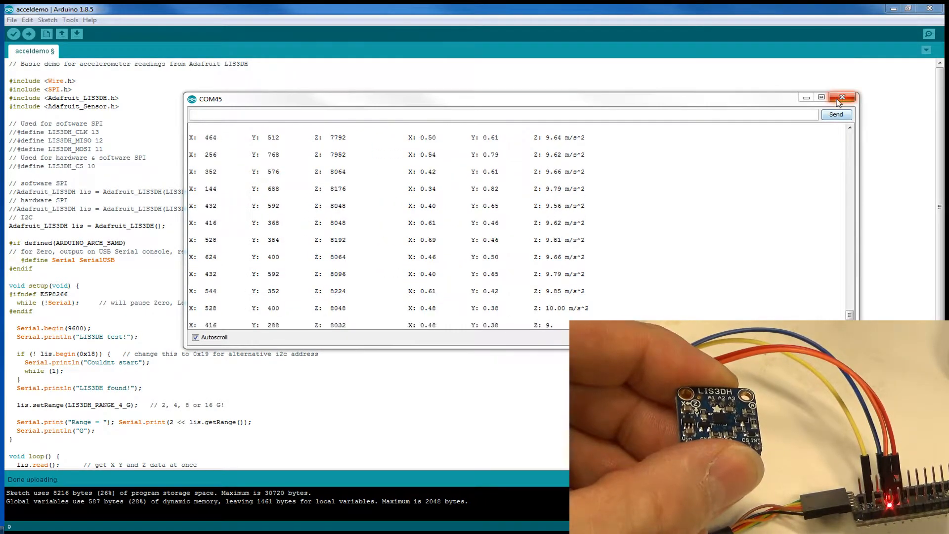
# Step: Close the Serial Monitor and bring up the Serial Plotter on COM45 graphing the three axes
pyautogui.click(69, 20)
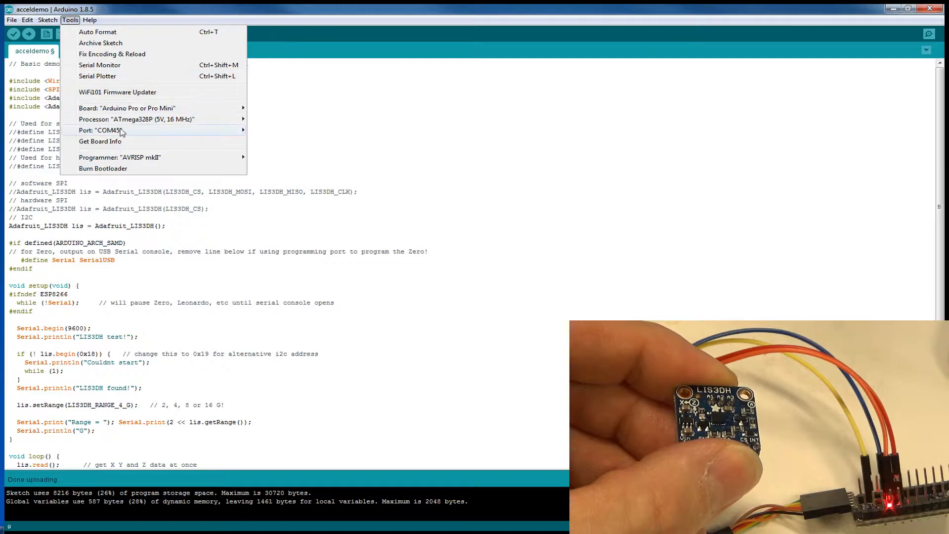
pyautogui.moveTo(120, 76)
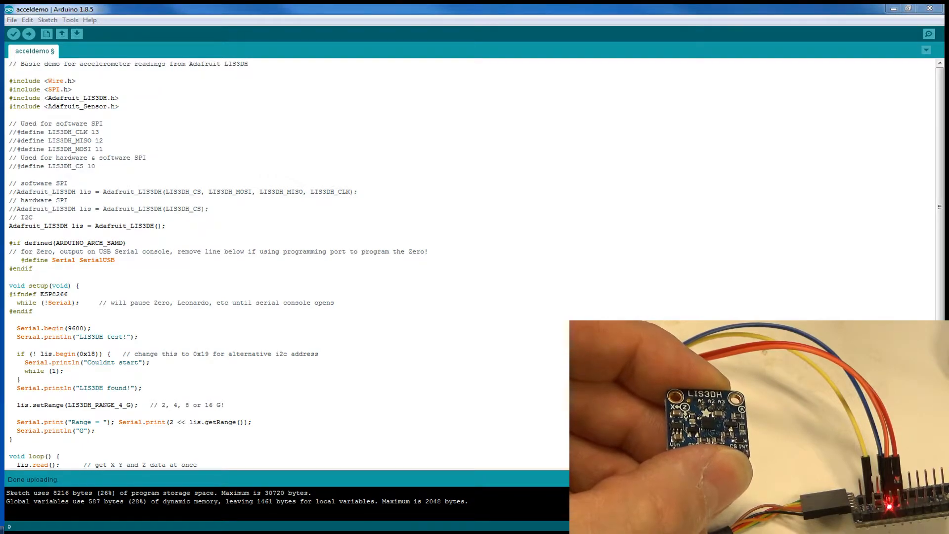
pyautogui.click(929, 33)
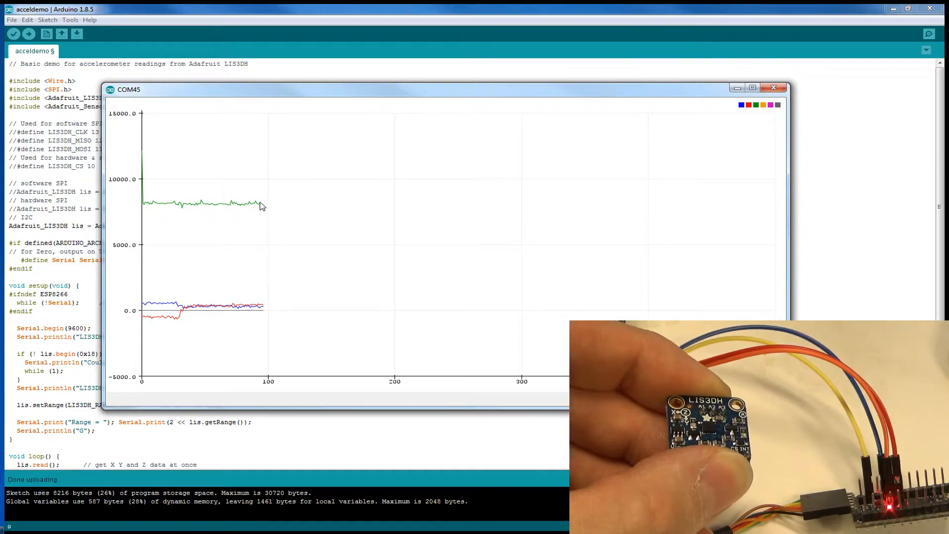
pyautogui.moveTo(280, 211)
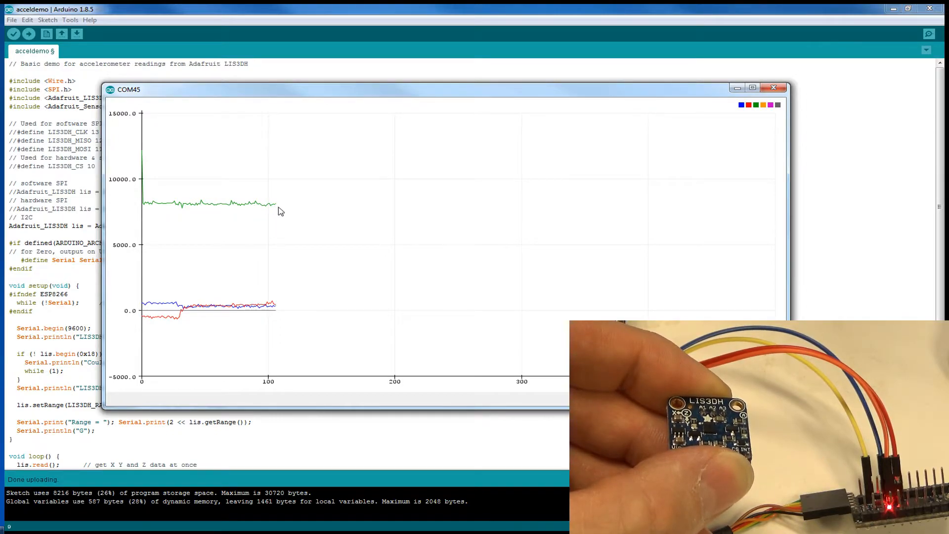
pyautogui.moveTo(294, 236)
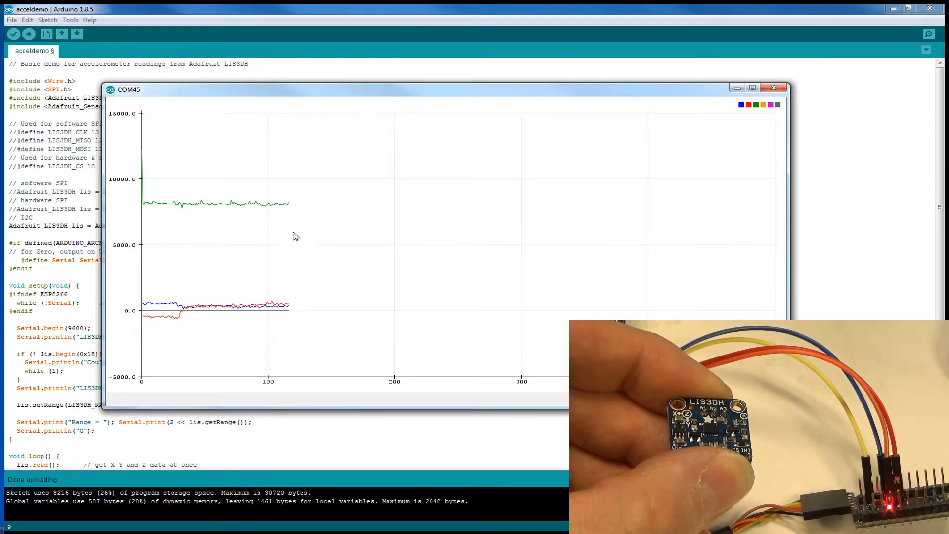